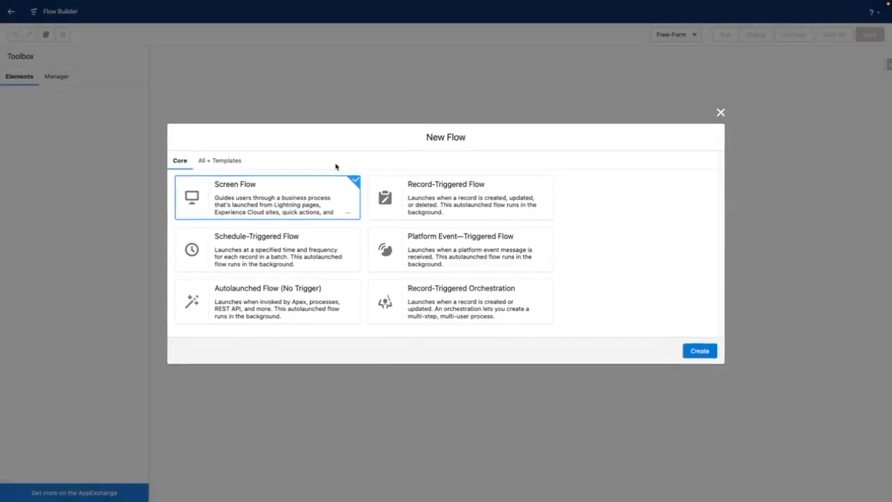
- Create a Record-Triggered Flow on the Opportunity object that runs when a record is created
{"action": "left_click", "coordinate": [460, 197]}
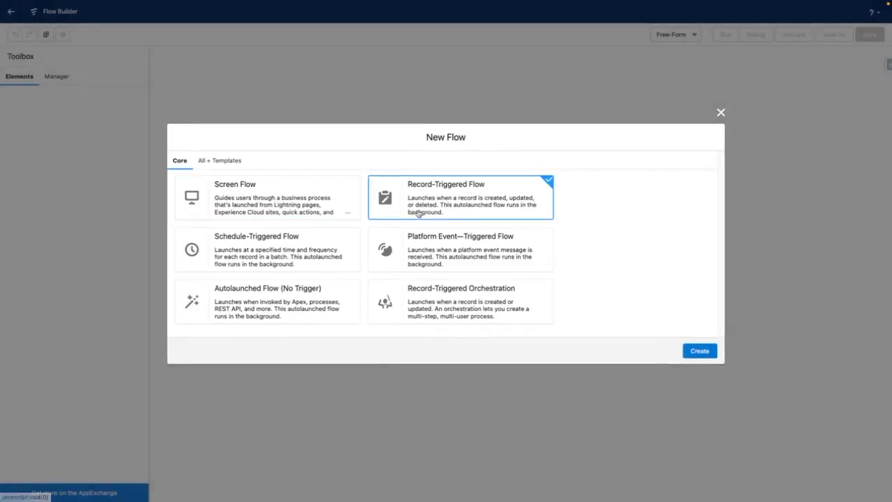
{"action": "left_click", "coordinate": [699, 350]}
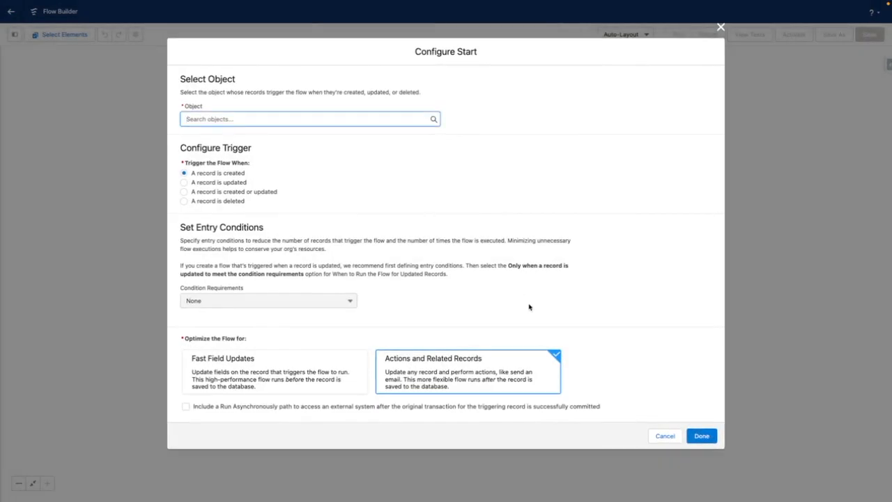
{"action": "type", "text": "Oppor"}
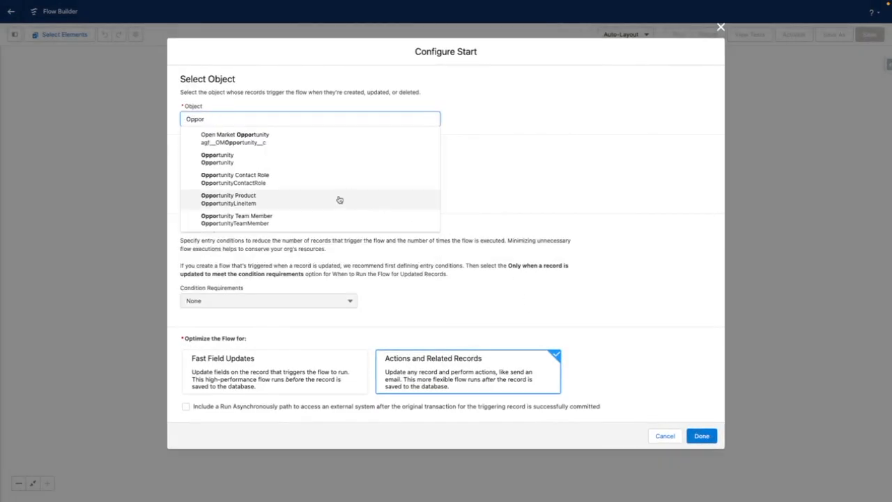
{"action": "left_click", "coordinate": [217, 159]}
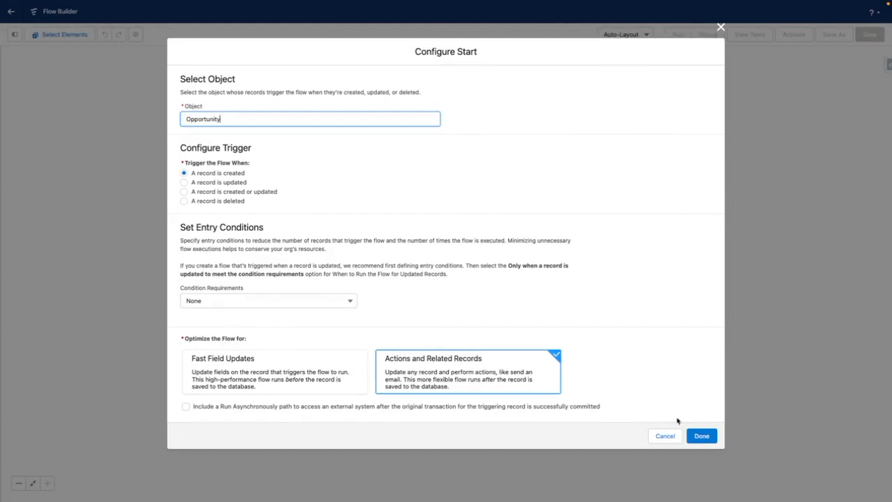
{"action": "left_click", "coordinate": [701, 436]}
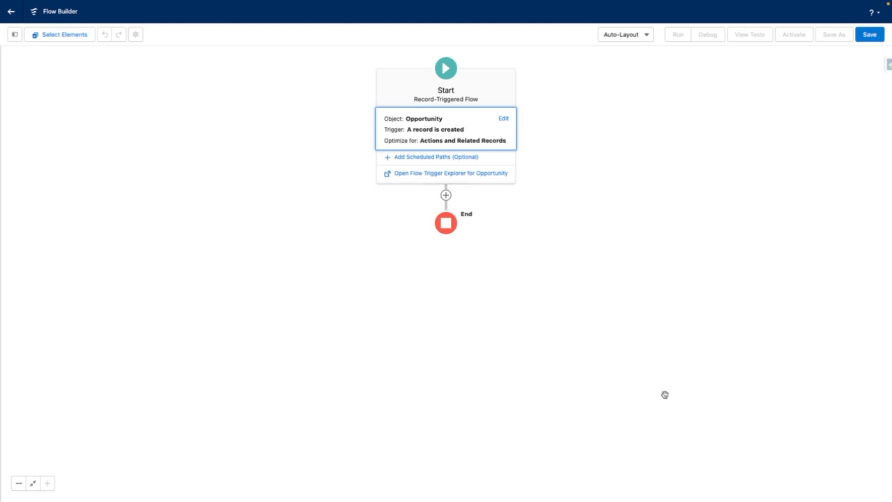
{"action": "mouse_move", "coordinate": [588, 327]}
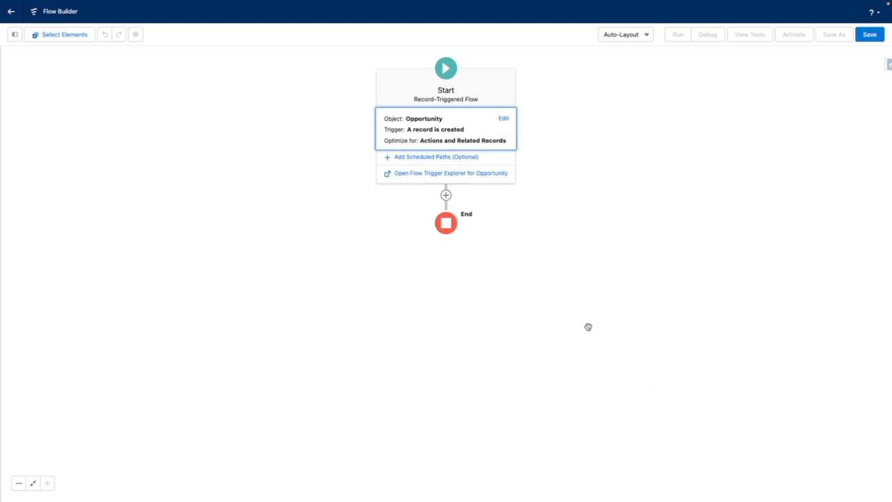
{"action": "mouse_move", "coordinate": [446, 196]}
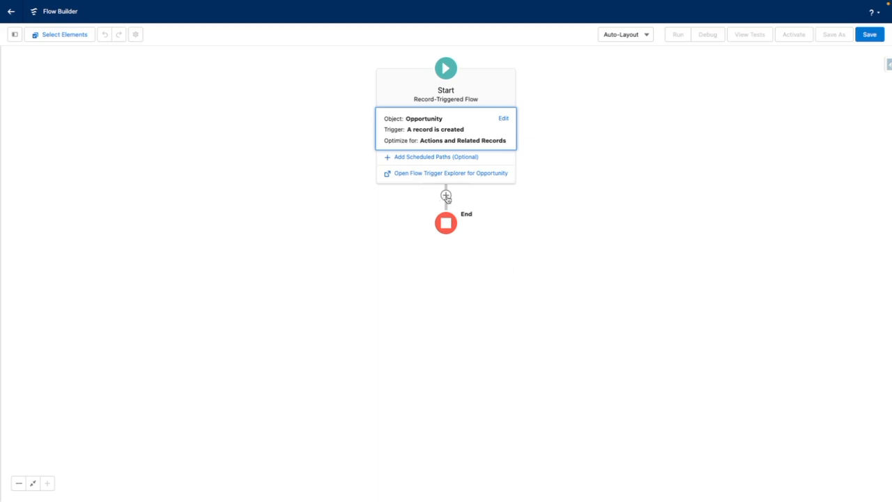
- Add a Get Records element labelled 'Get Record Type' querying the Record Type object
{"action": "left_click", "coordinate": [446, 196]}
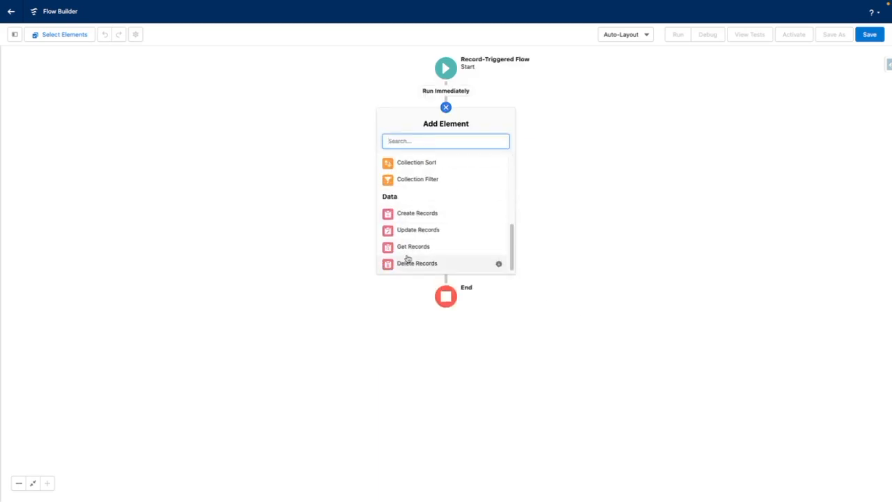
{"action": "left_click", "coordinate": [414, 246]}
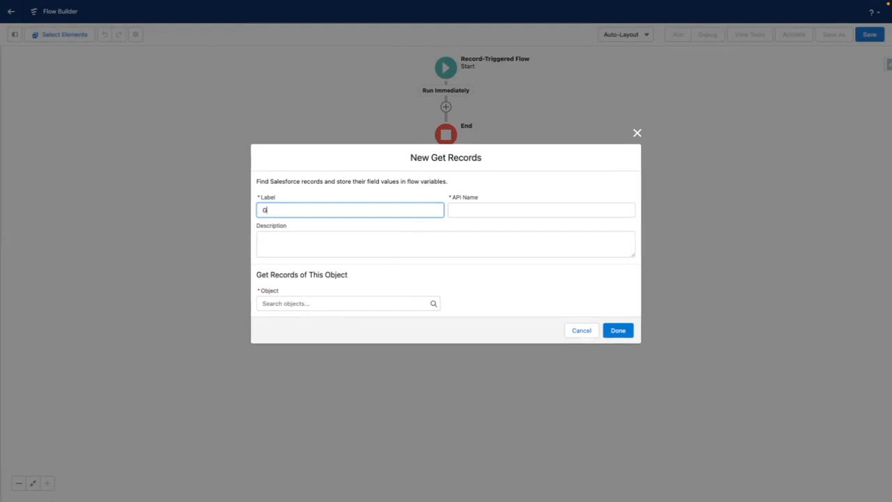
{"action": "type", "text": "Get Record"}
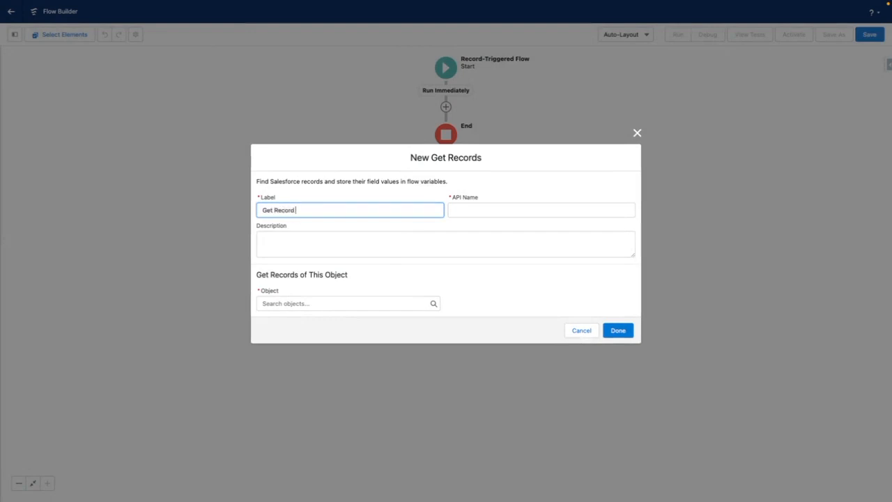
{"action": "type", "text": "Type"}
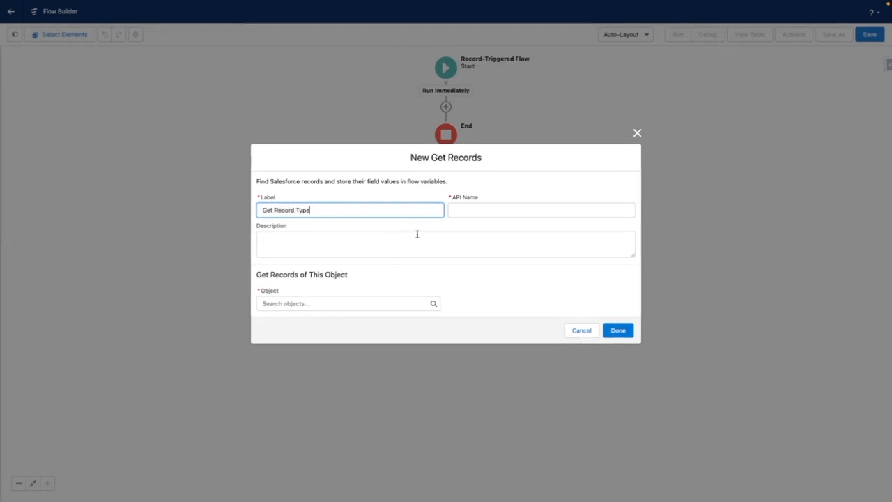
{"action": "left_click", "coordinate": [445, 244]}
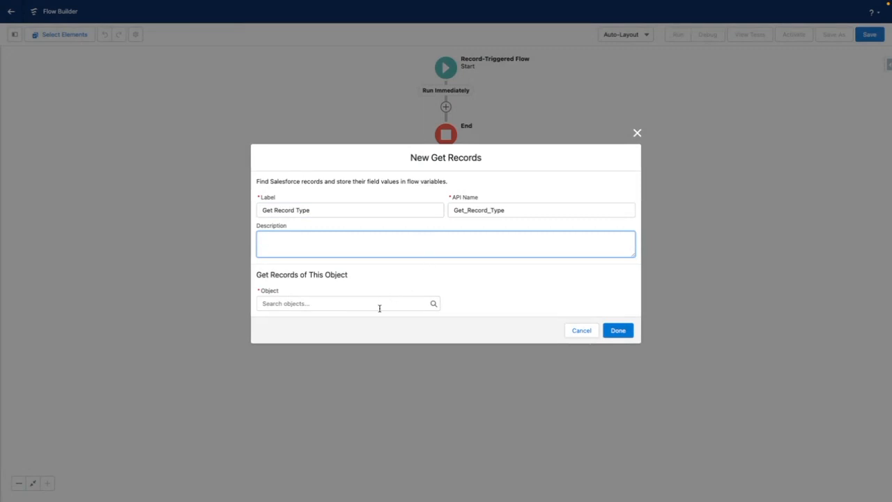
{"action": "type", "text": "record"}
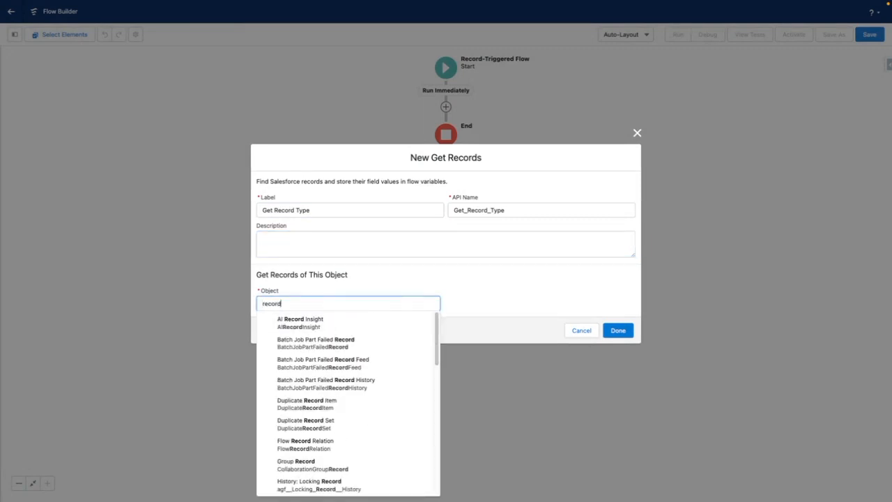
{"action": "scroll", "scroll_direction": "down", "scroll_amount": 3}
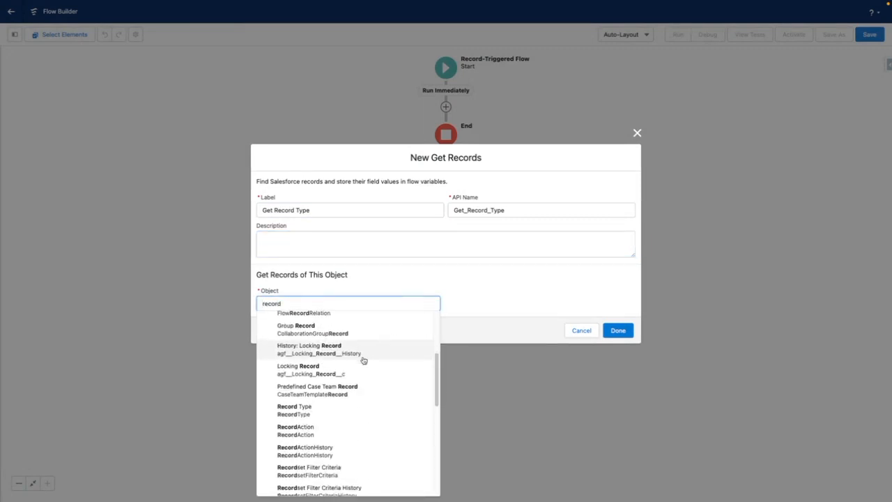
{"action": "left_click", "coordinate": [294, 409]}
{"action": "type", "text": "d"}
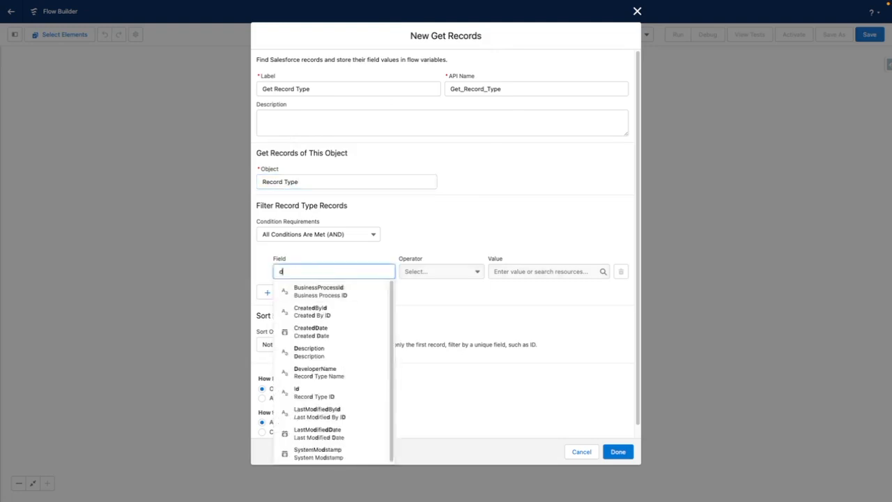
- Filter it on DeveloperName Equals B2B and save the element
{"action": "left_click", "coordinate": [315, 371]}
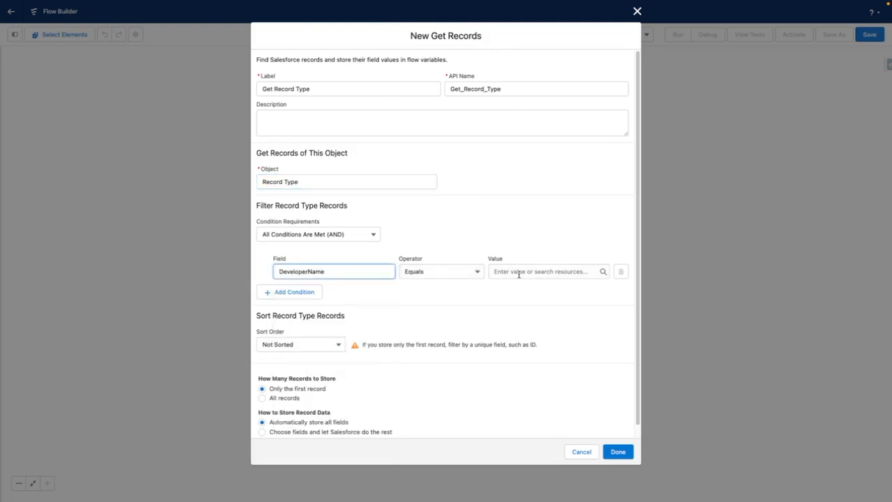
{"action": "type", "text": "B2B"}
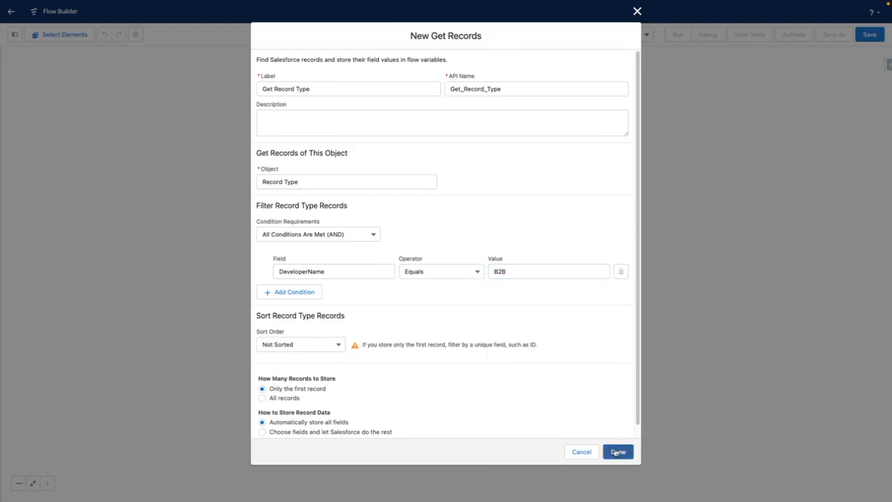
{"action": "left_click", "coordinate": [617, 451]}
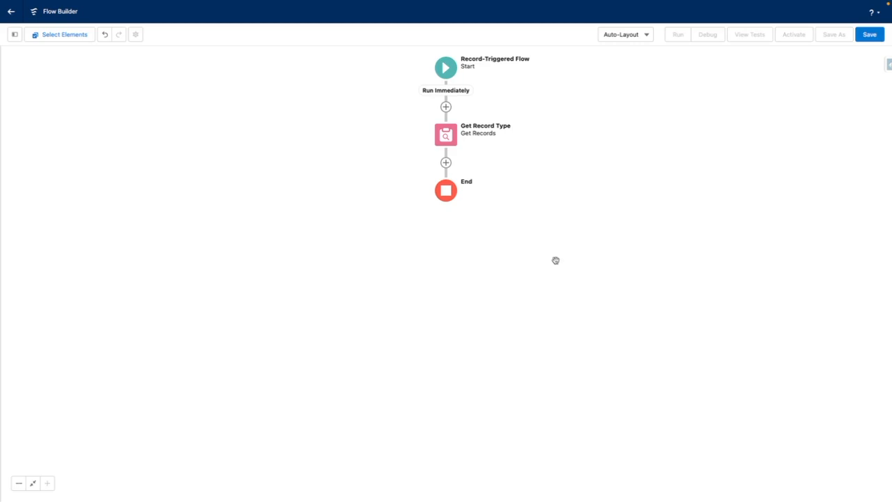
- Delete the Get Record Type element and bring up the Add Element list after Start
{"action": "left_click", "coordinate": [445, 134]}
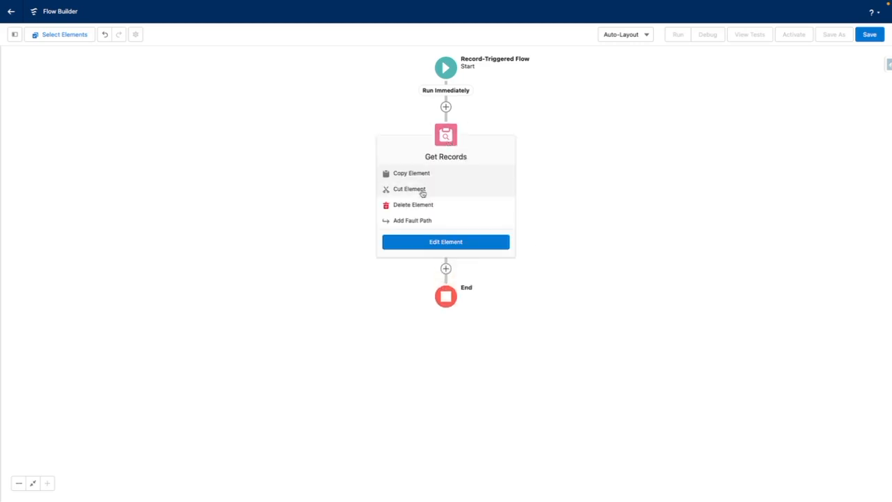
{"action": "left_click", "coordinate": [414, 204]}
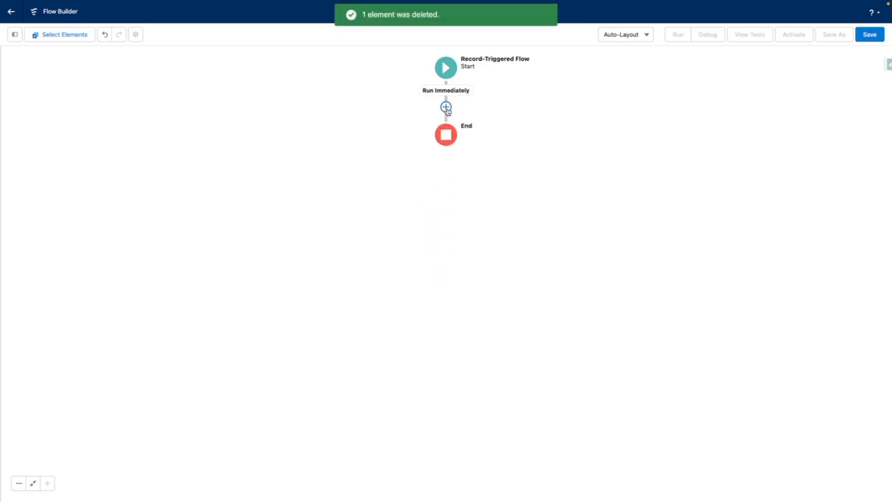
{"action": "left_click", "coordinate": [445, 107]}
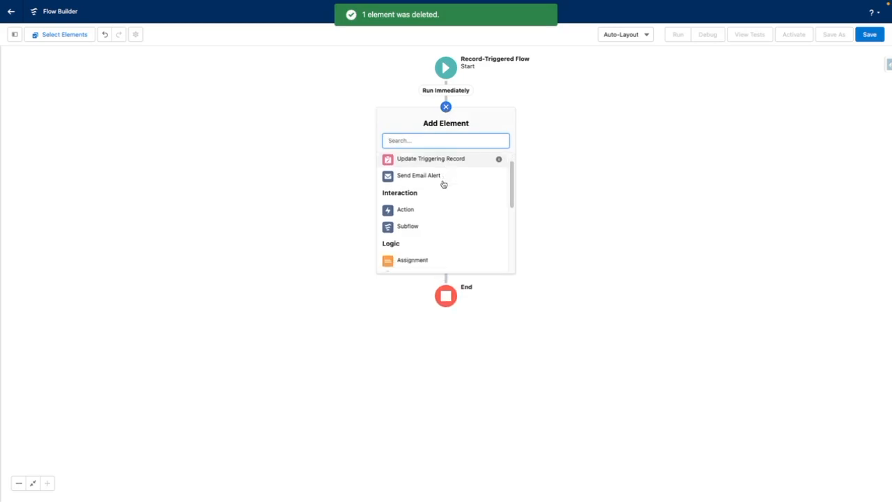
{"action": "scroll", "scroll_direction": "down", "scroll_amount": 3}
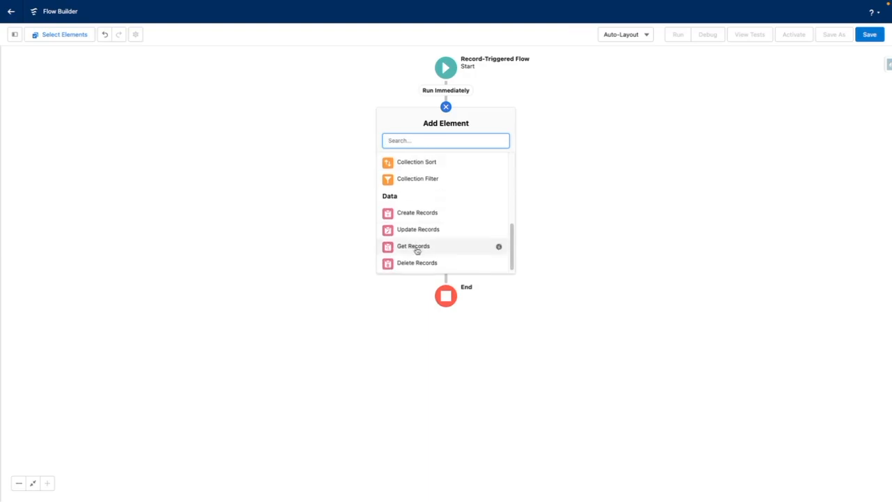
- Add a new Get Records element querying the User object
{"action": "left_click", "coordinate": [413, 246]}
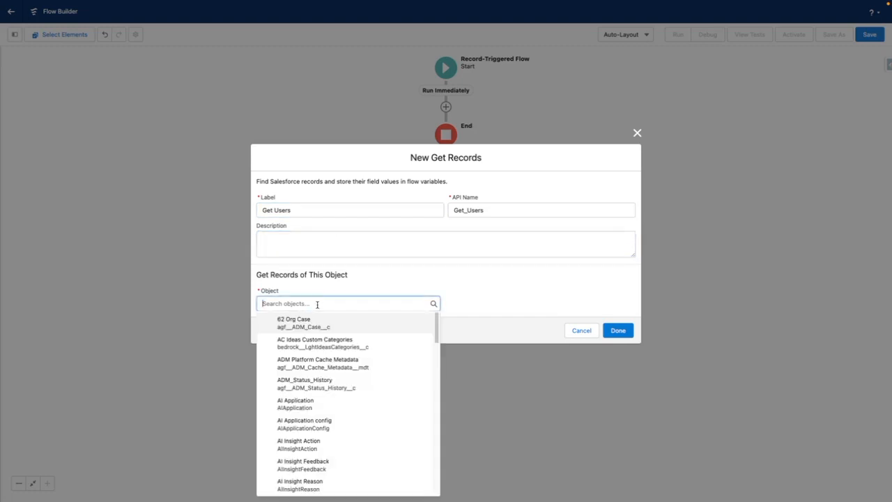
{"action": "type", "text": "User"}
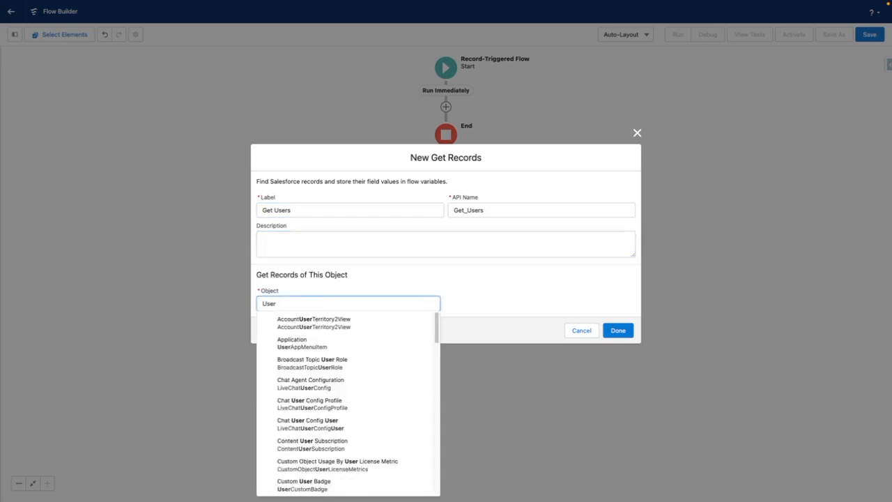
{"action": "left_click", "coordinate": [268, 303]}
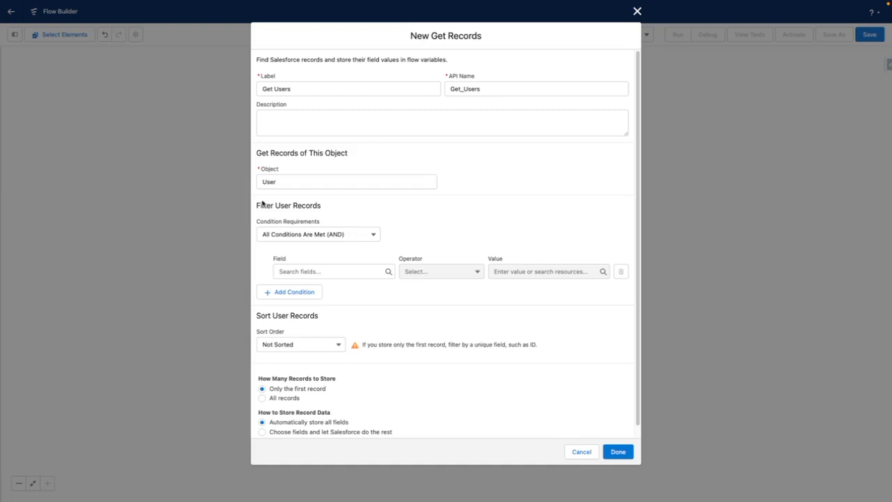
- Add conditions FirstName Equals Tom, LastName Equals Bassett and IsActive Equals True
{"action": "left_click", "coordinate": [328, 271]}
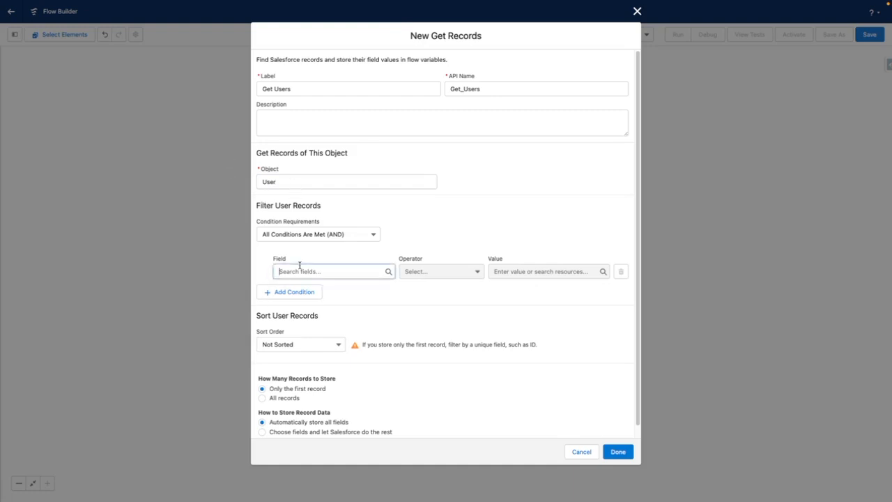
{"action": "type", "text": "FirstName"}
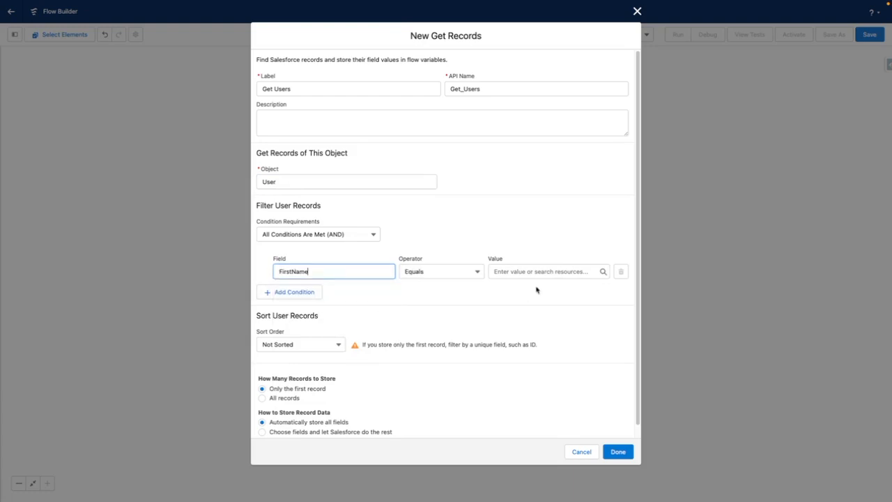
{"action": "type", "text": "Tom"}
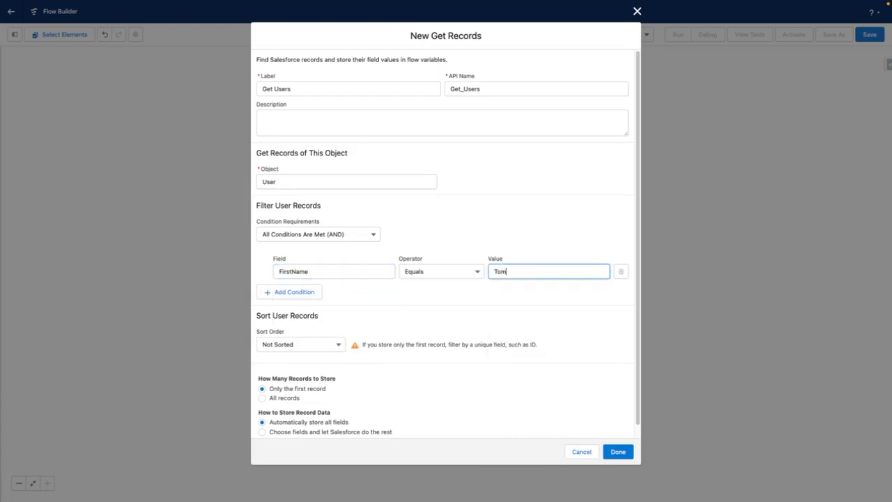
{"action": "left_click", "coordinate": [289, 292]}
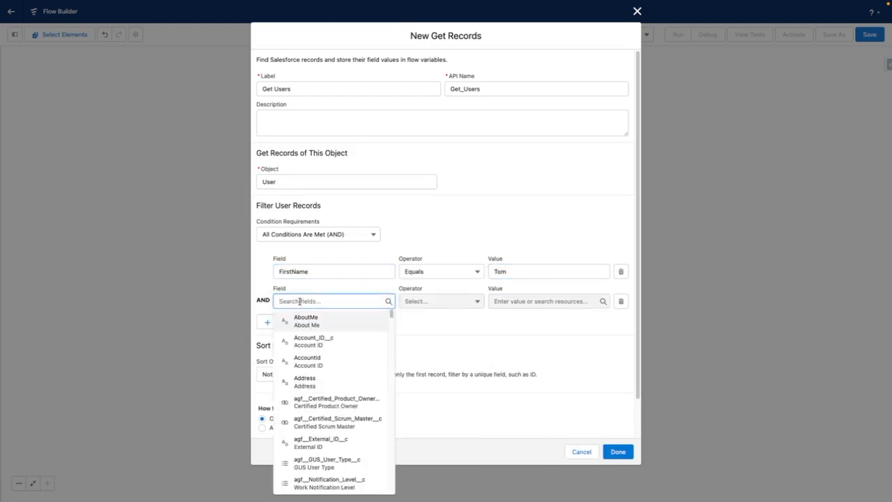
{"action": "type", "text": "LastName"}
{"action": "left_click", "coordinate": [549, 301]}
{"action": "type", "text": "Bassett"}
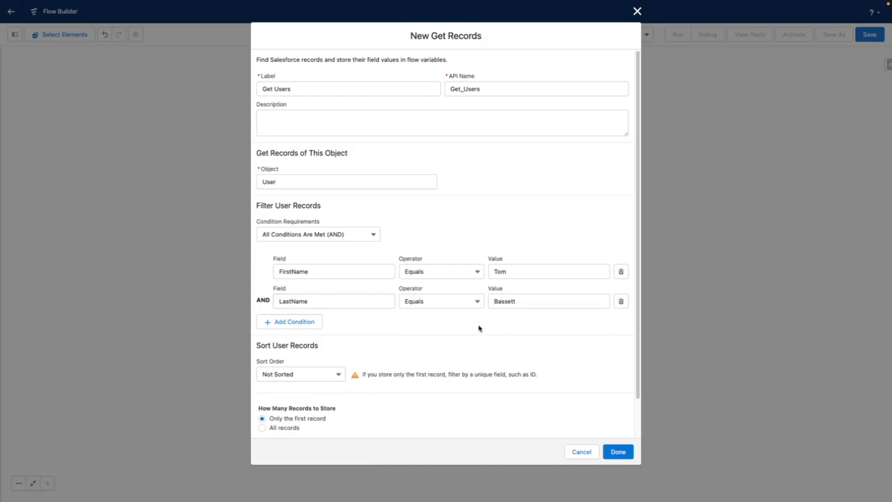
{"action": "mouse_move", "coordinate": [479, 328]}
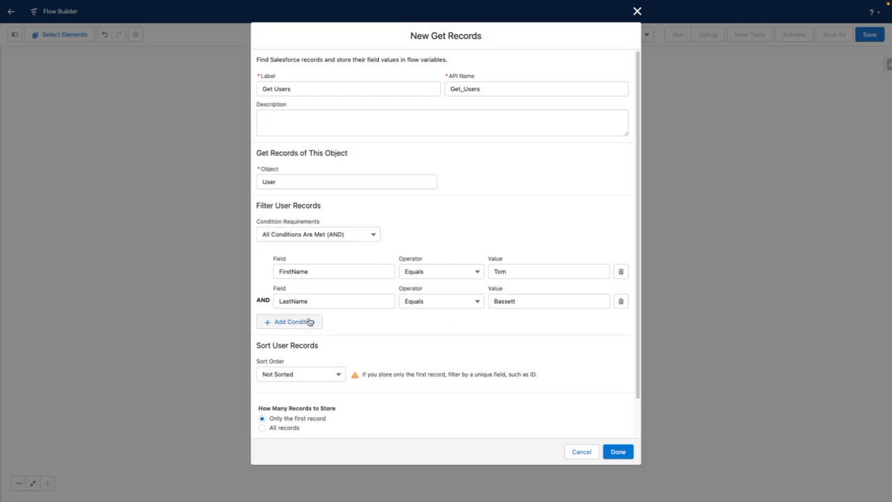
{"action": "type", "text": "isad"}
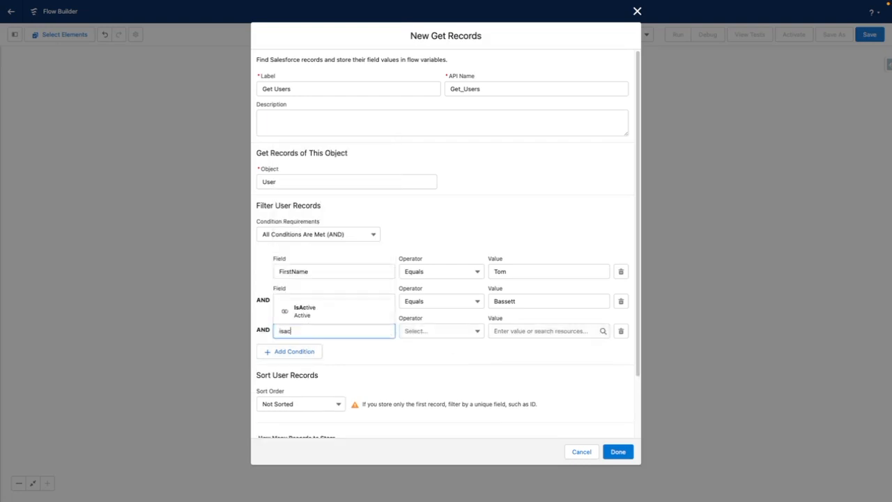
{"action": "left_click", "coordinate": [547, 331]}
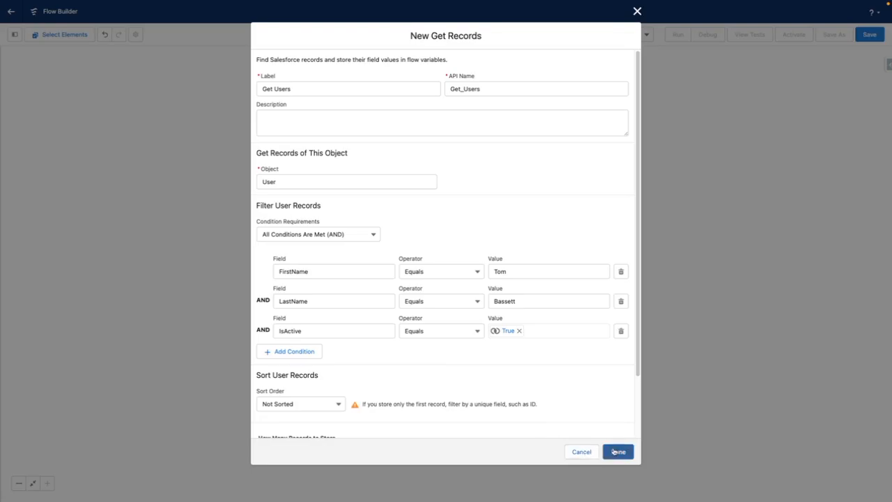
- Delete the Get Users element so the flow runs straight from Start to End
{"action": "left_click", "coordinate": [618, 451]}
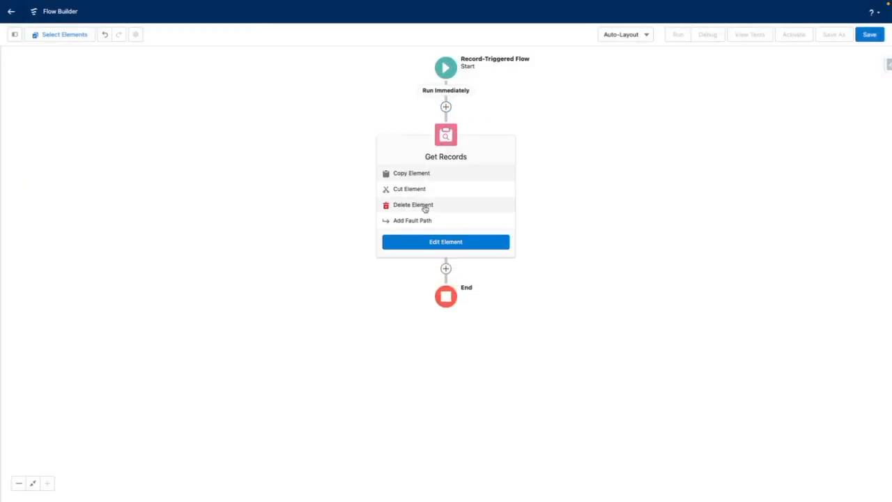
{"action": "mouse_move", "coordinate": [425, 209]}
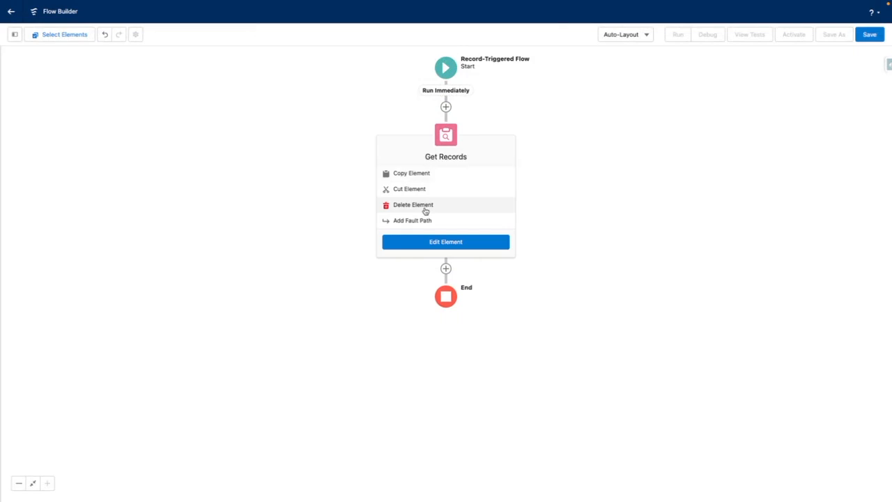
{"action": "left_click", "coordinate": [413, 204]}
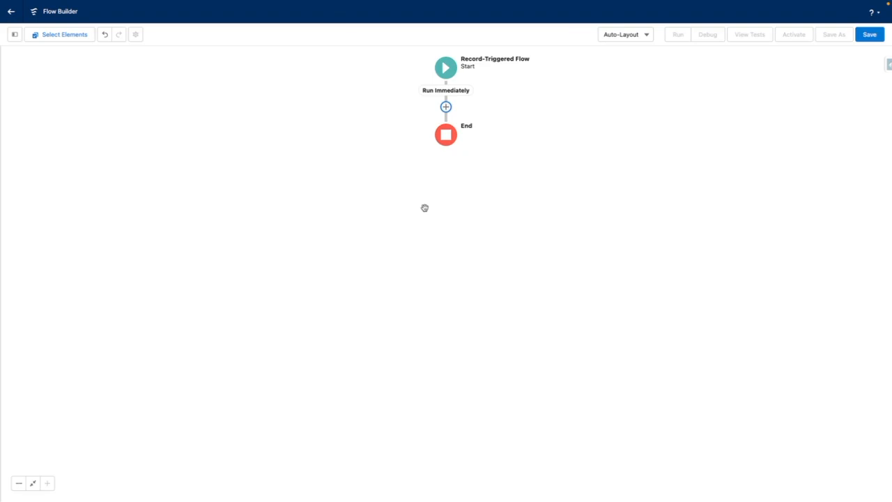
- Add a Get Records element labelled 'Get Campaign' querying the Campaign object
{"action": "left_click", "coordinate": [446, 107]}
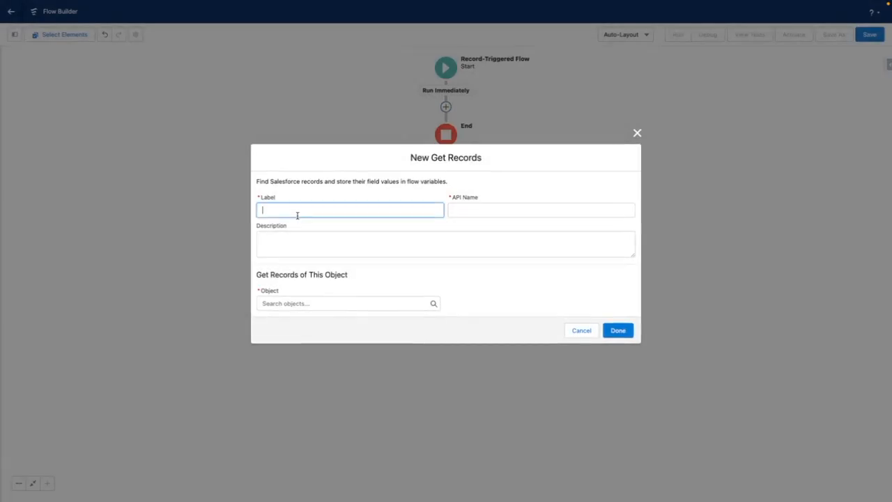
{"action": "type", "text": "Get Camp"}
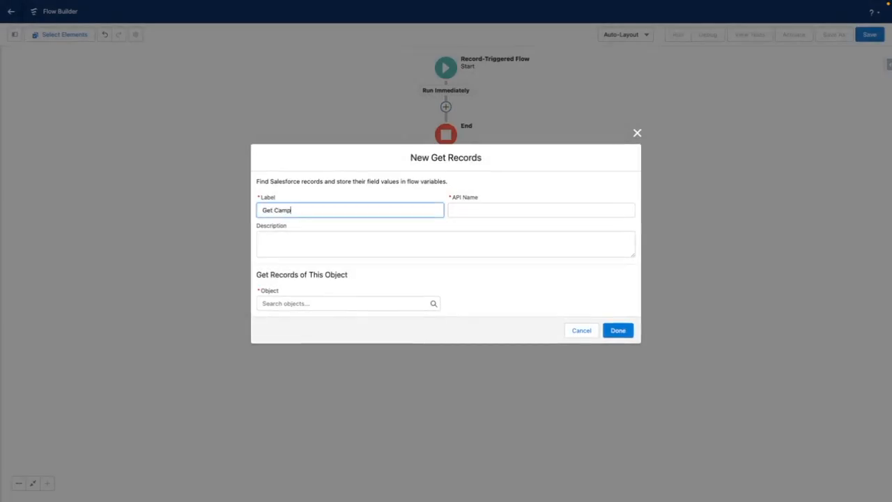
{"action": "left_click", "coordinate": [345, 303]}
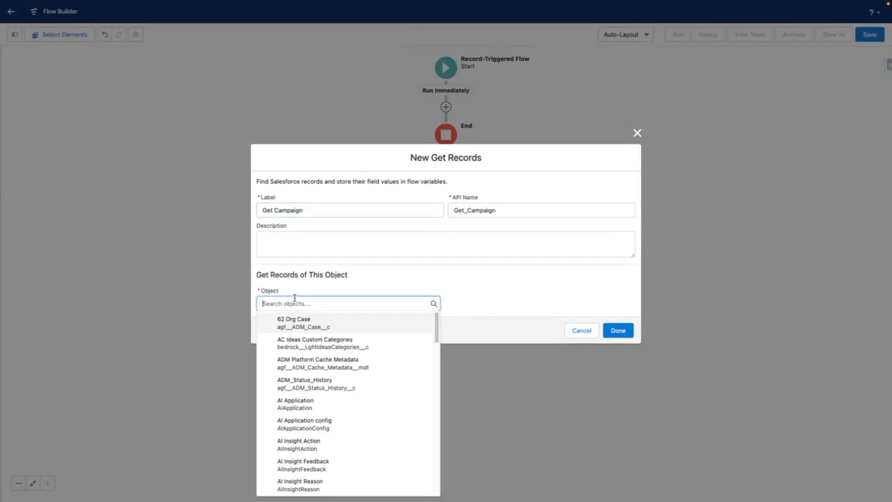
{"action": "type", "text": "camp"}
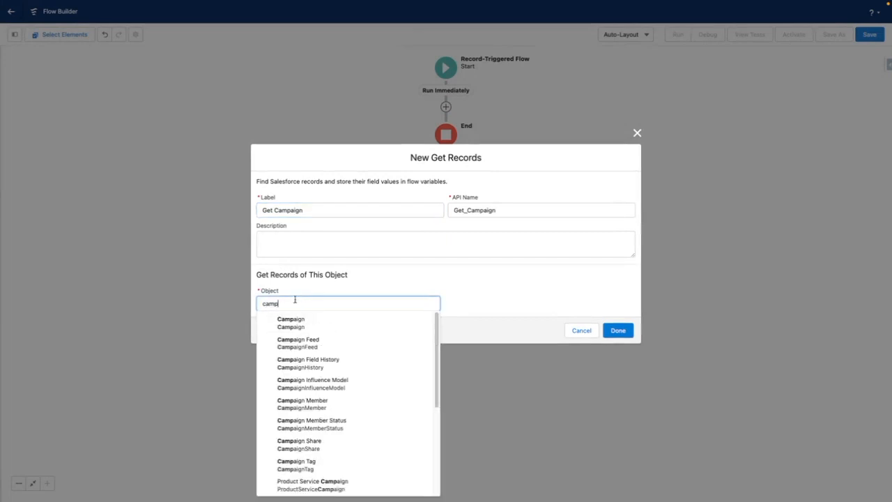
{"action": "left_click", "coordinate": [290, 322]}
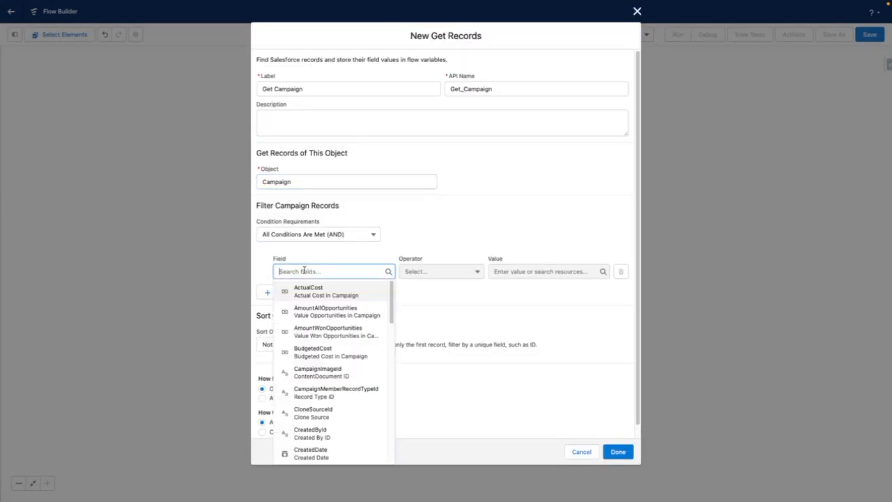
- Filter it on Name Equals Website and save the element
{"action": "type", "text": "name"}
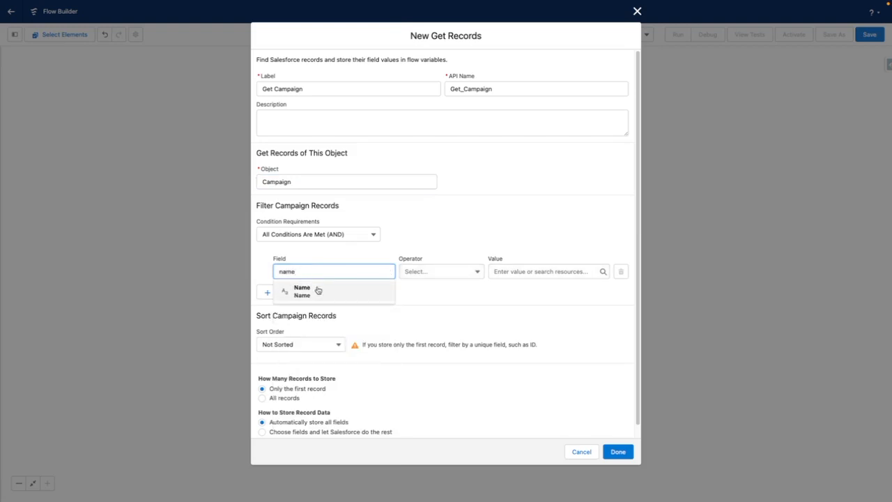
{"action": "type", "text": "Website"}
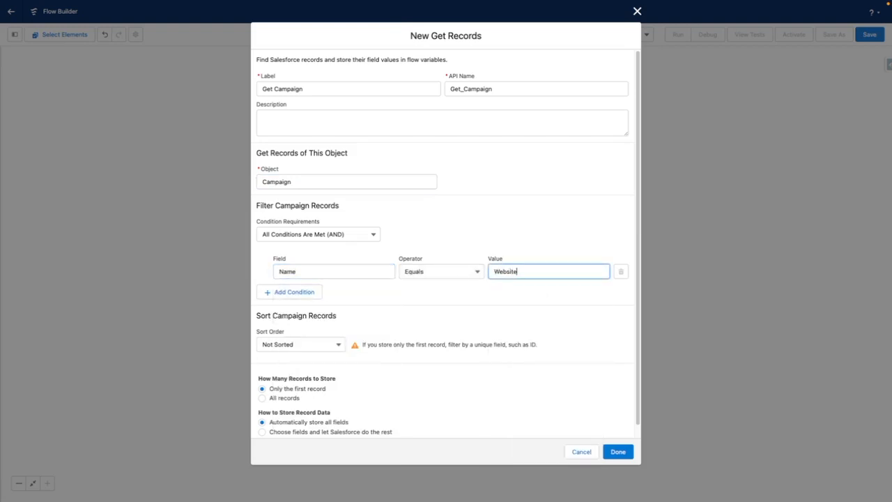
{"action": "left_click", "coordinate": [617, 452]}
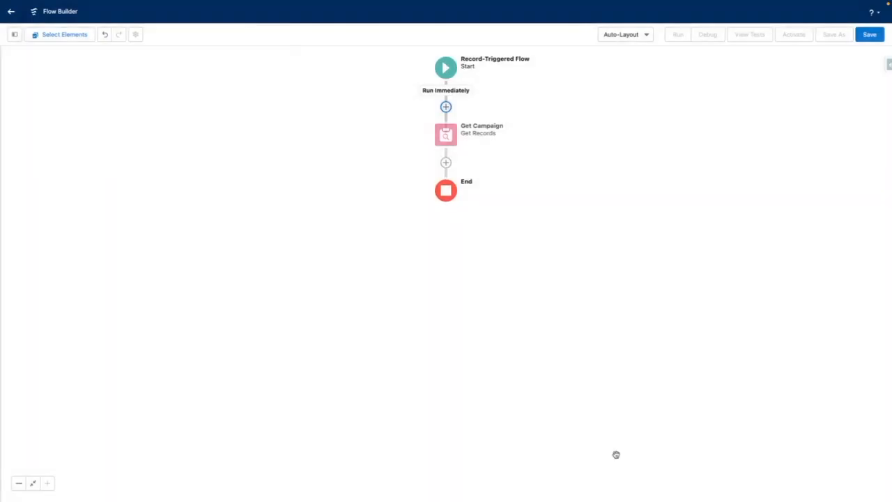